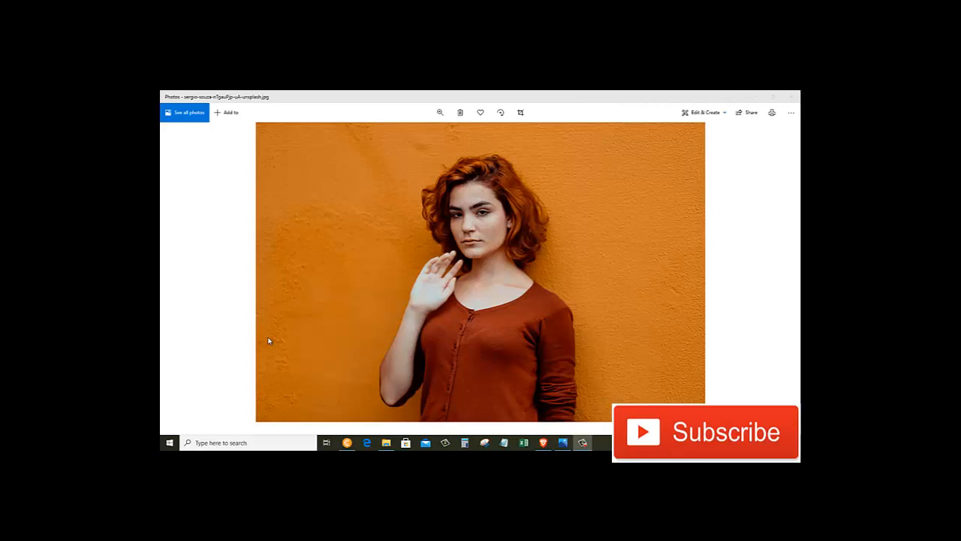
mouse_move(593, 274)
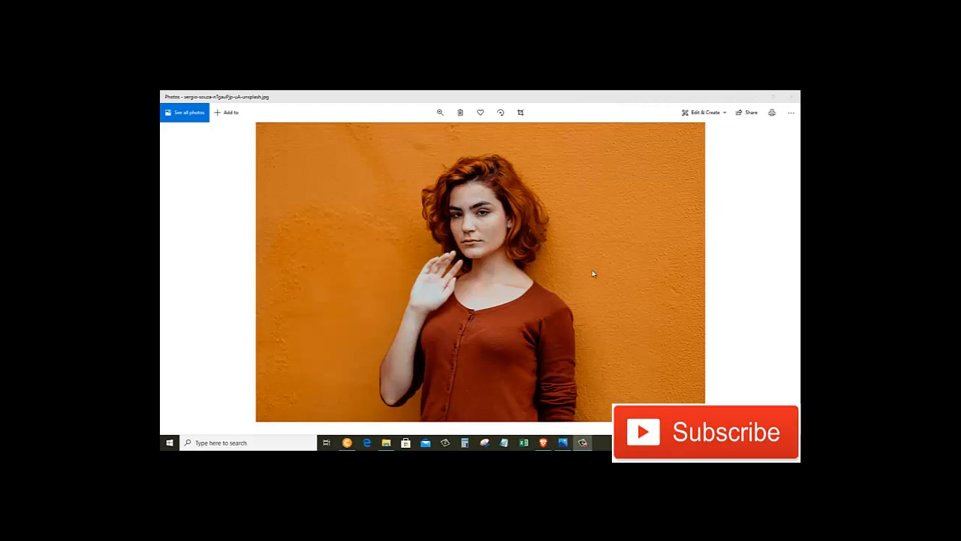
mouse_move(352, 224)
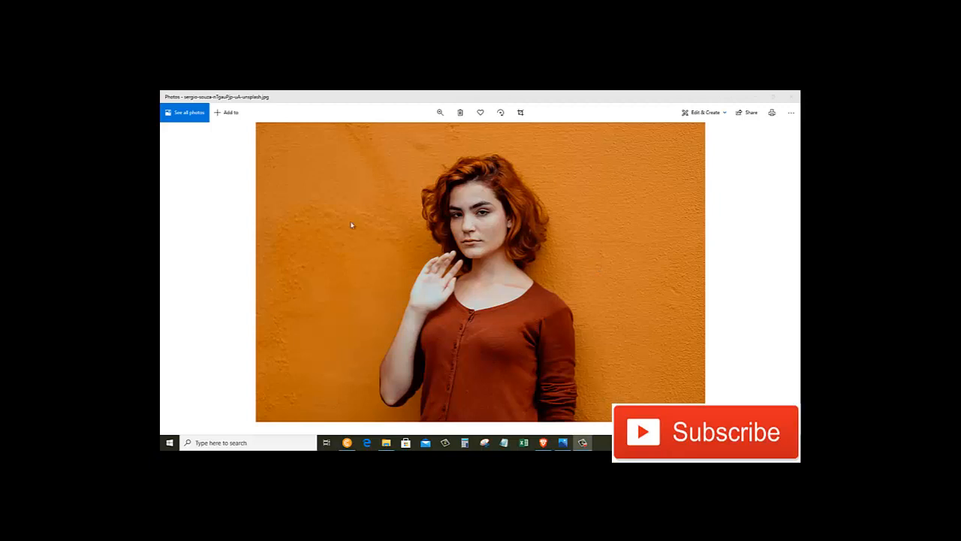
mouse_move(607, 265)
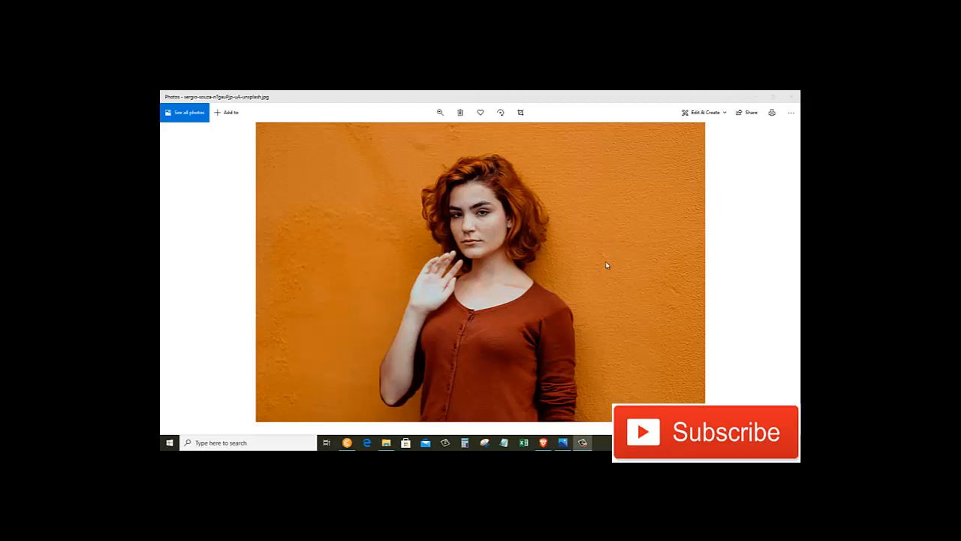
mouse_move(602, 271)
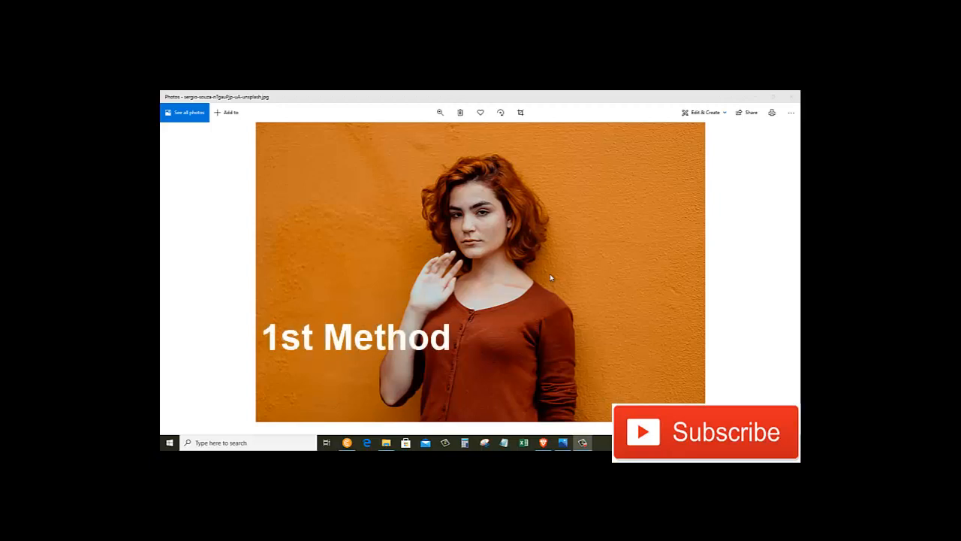
mouse_move(253, 433)
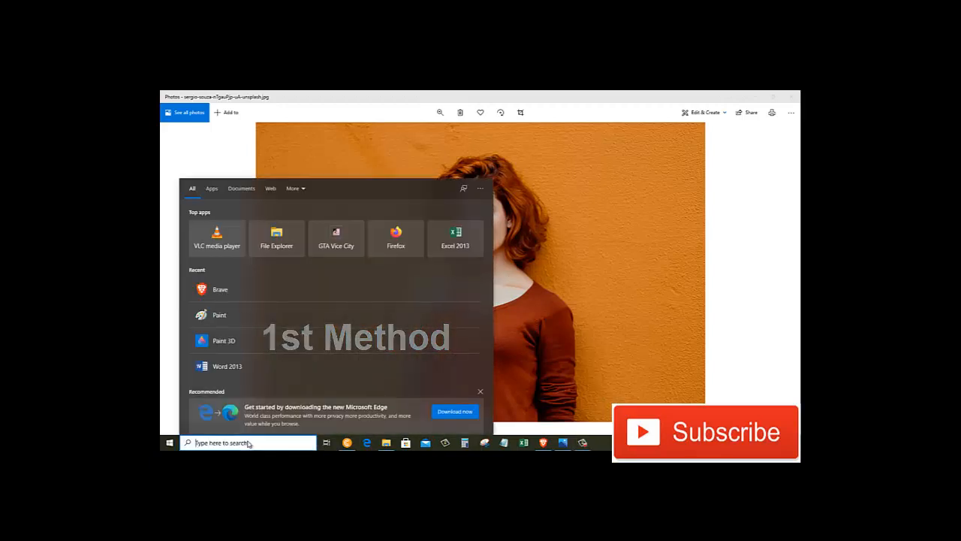
Launch Paint 3D from the 'paint' taskbar search and start a new blank project
text(paint)
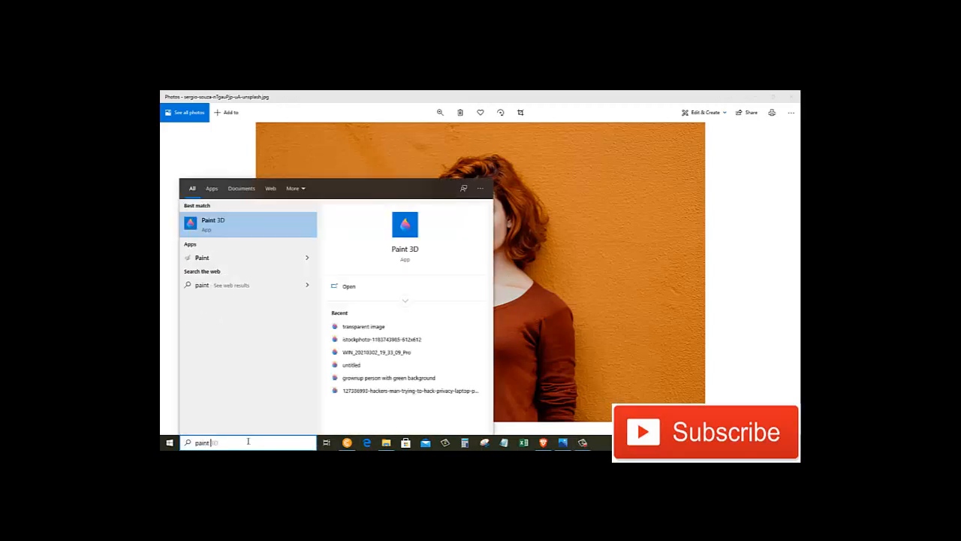
mouse_move(242, 233)
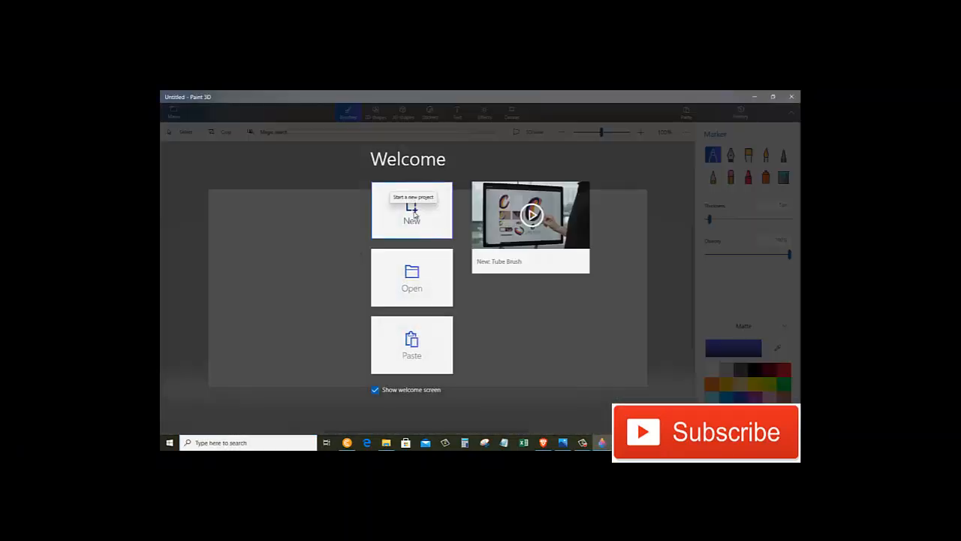
click(411, 210)
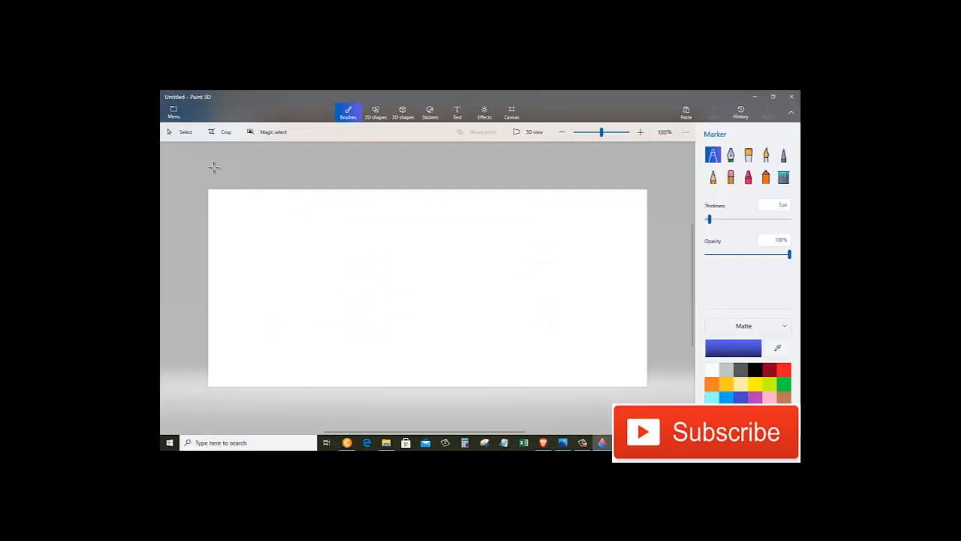
click(174, 111)
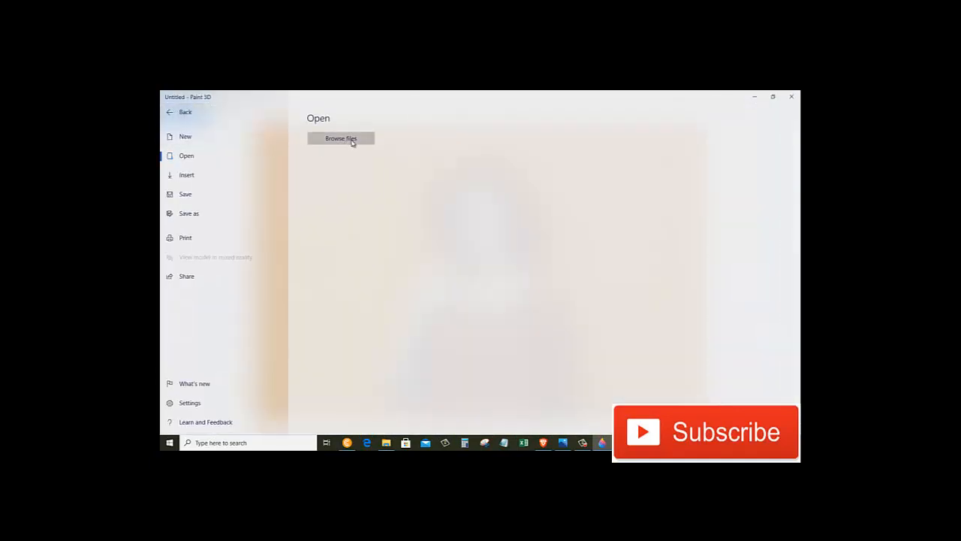
Open the JPG of the woman against the orange wall from Downloads
click(341, 138)
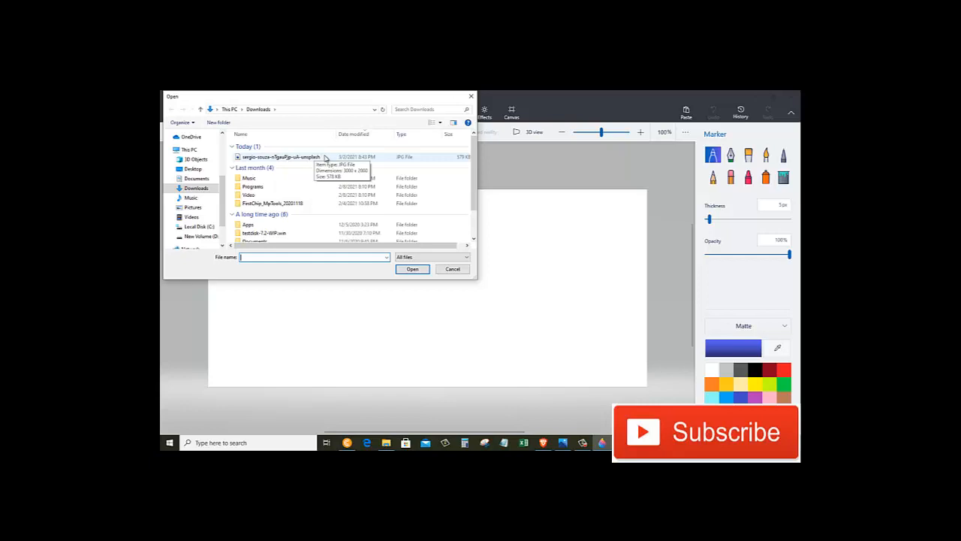
click(281, 156)
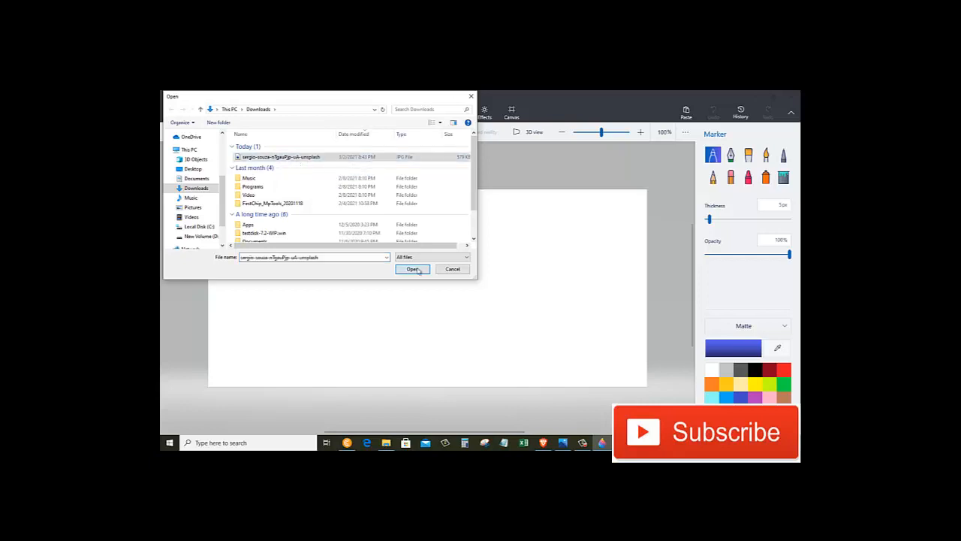
click(412, 269)
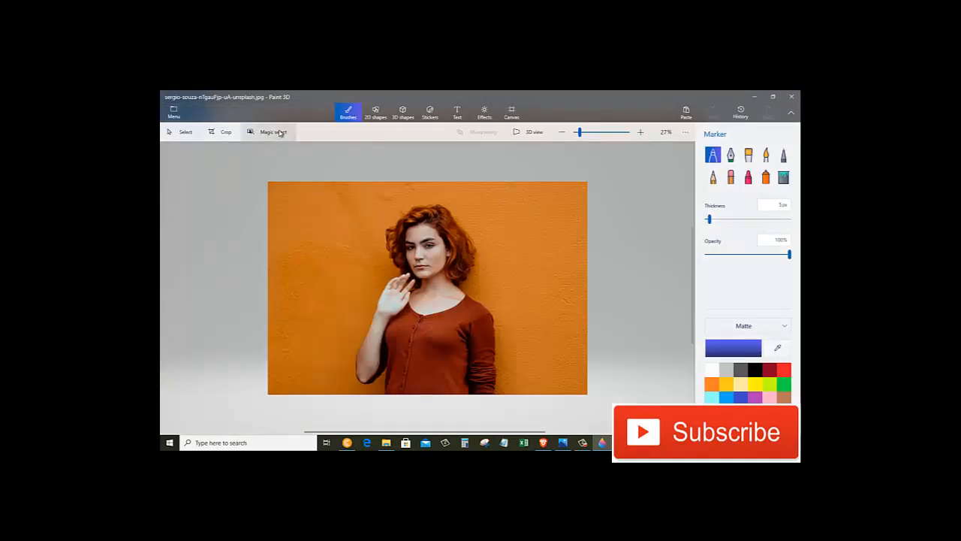
Cut out the woman with Magic select, accepting the detected subject
click(273, 131)
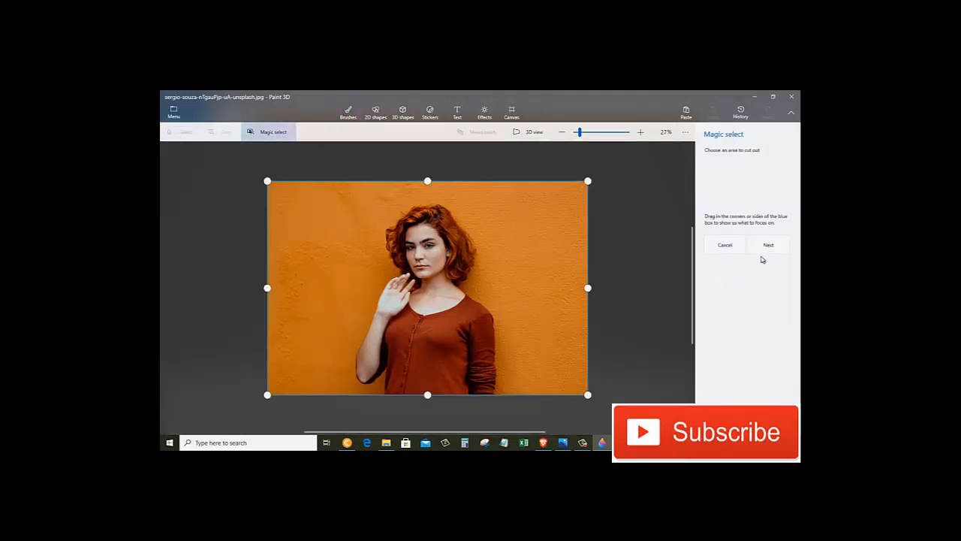
mouse_move(768, 245)
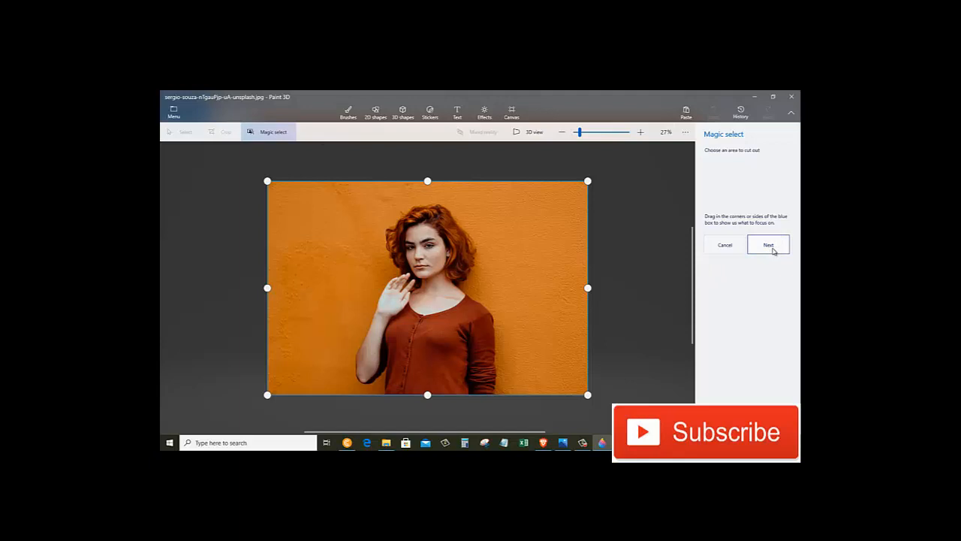
click(769, 245)
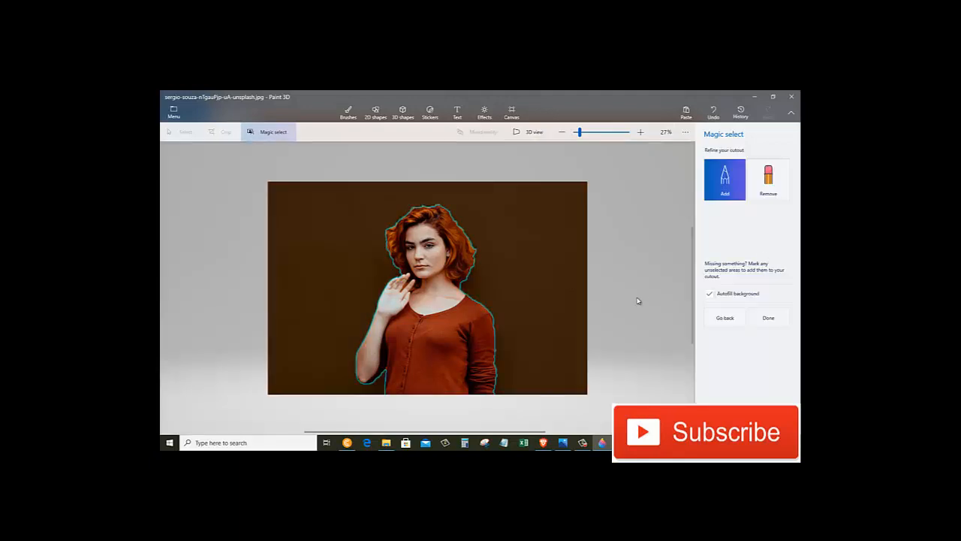
mouse_move(533, 281)
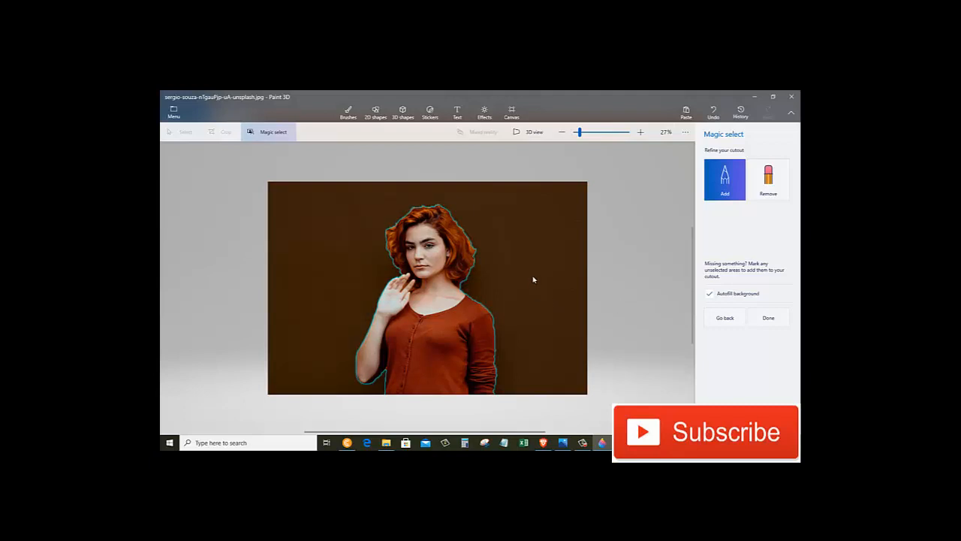
mouse_move(516, 306)
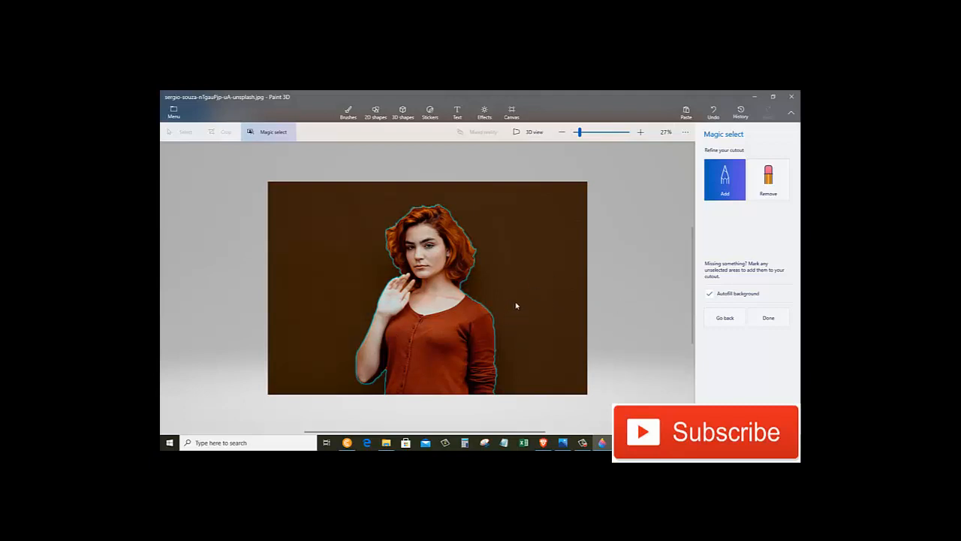
mouse_move(768, 318)
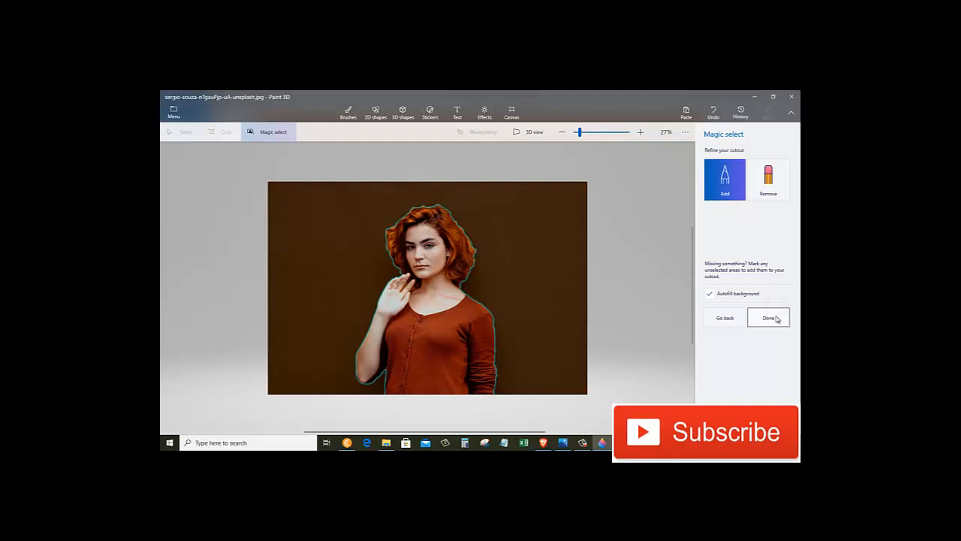
click(769, 318)
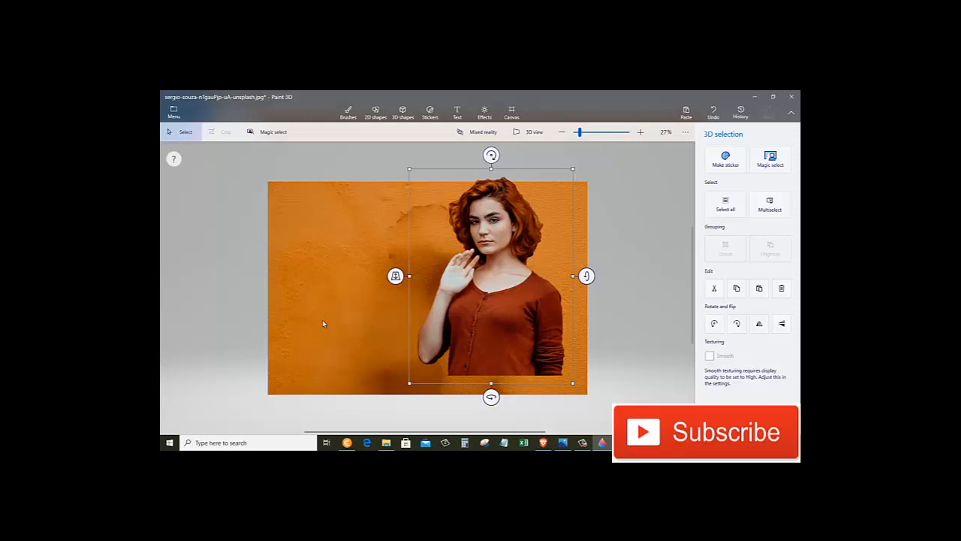
Copy the cut-out woman, then start a new project without saving the photo
right_click(474, 248)
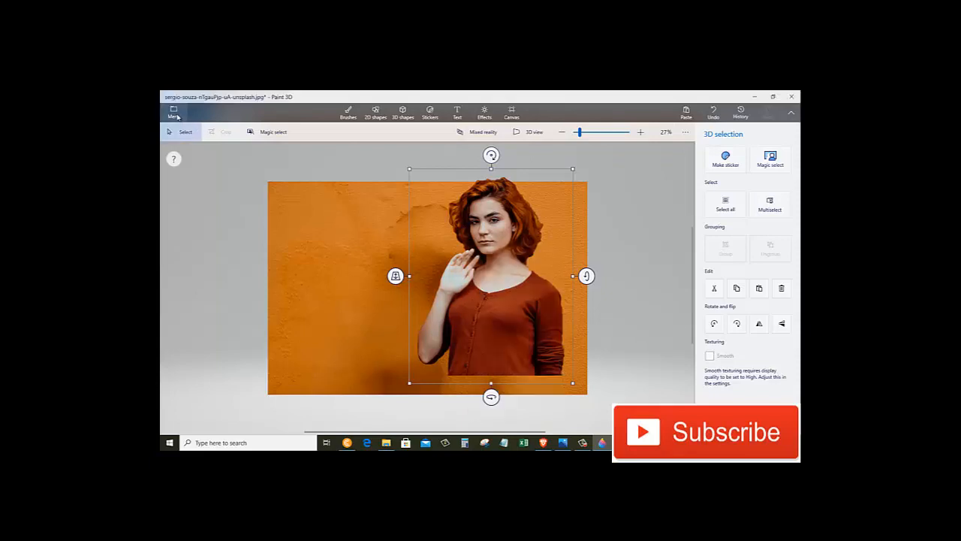
click(173, 112)
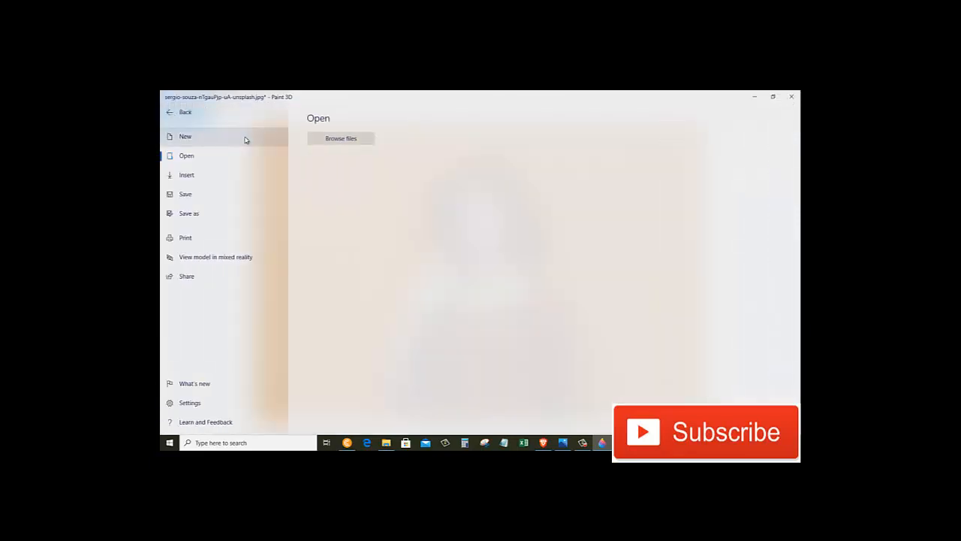
click(185, 136)
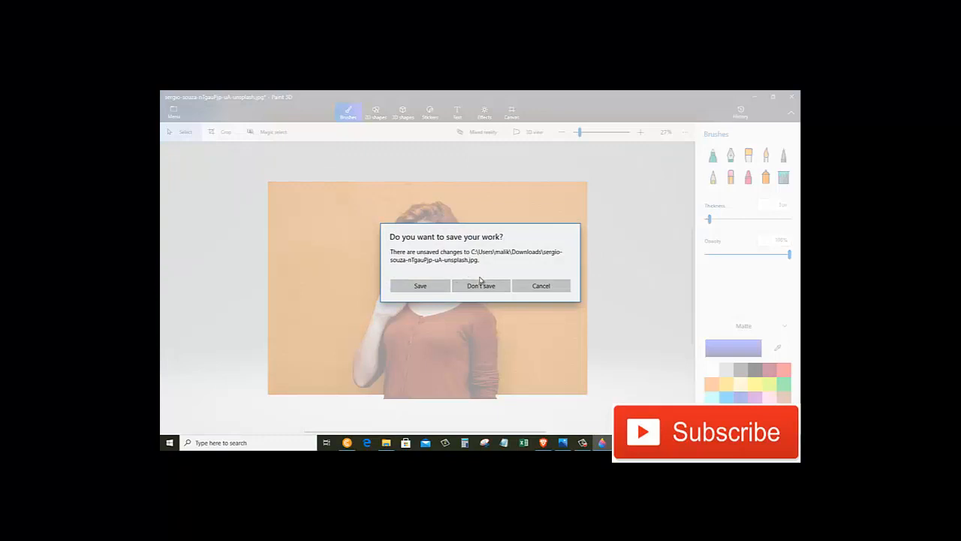
mouse_move(473, 272)
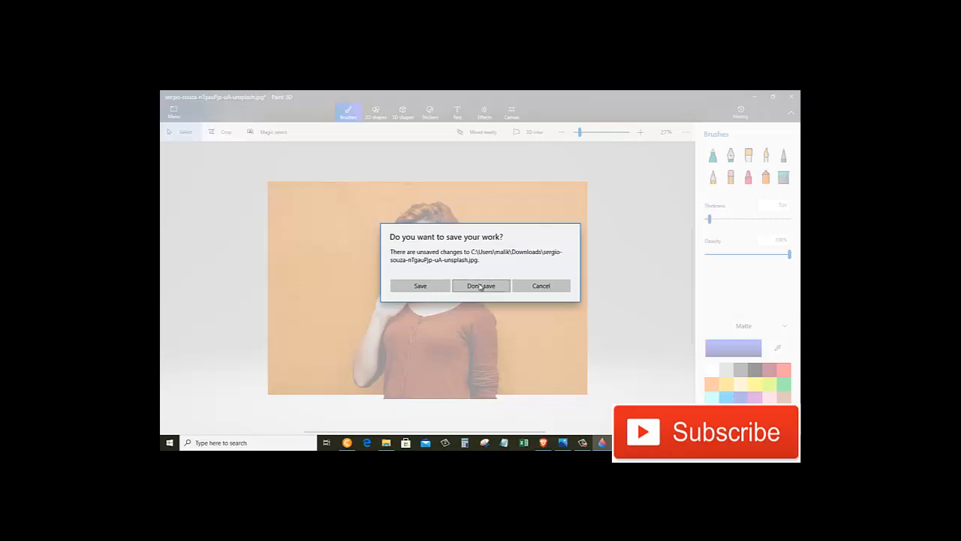
click(480, 285)
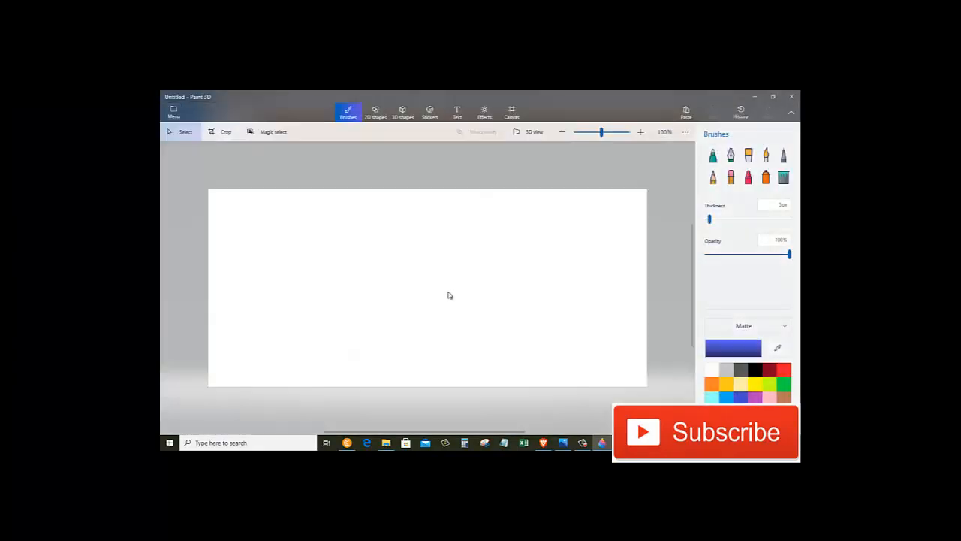
mouse_move(411, 263)
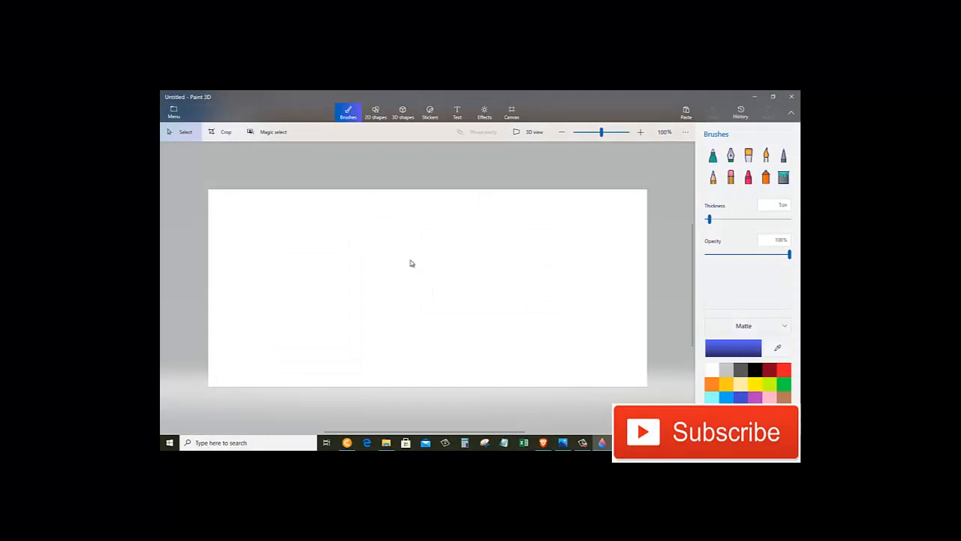
Paste the woman onto the white canvas, select her, and zoom to check edges
right_click(412, 263)
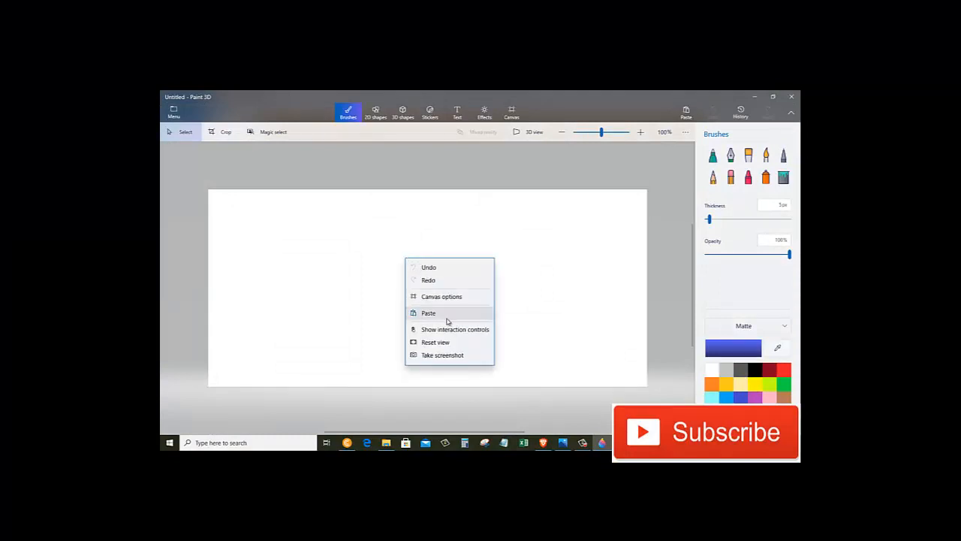
click(428, 312)
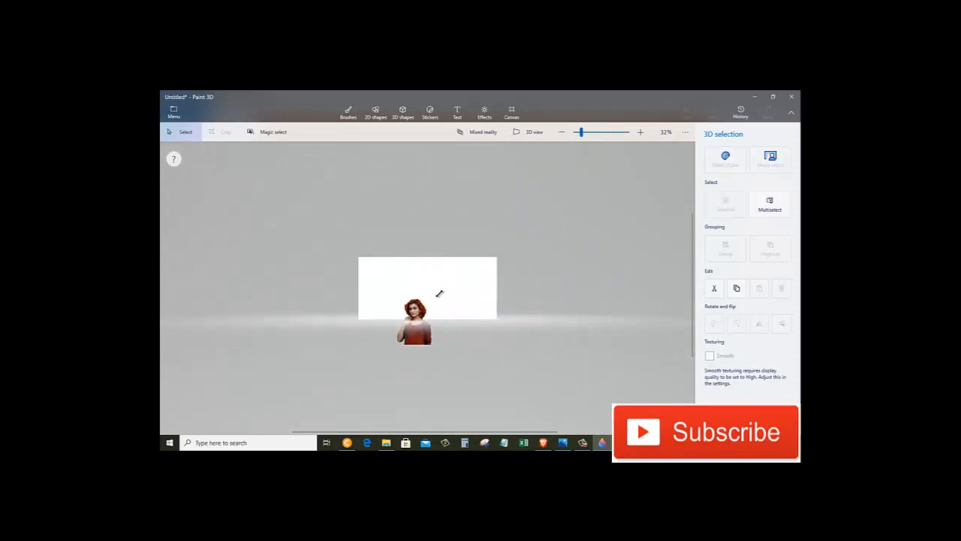
click(419, 323)
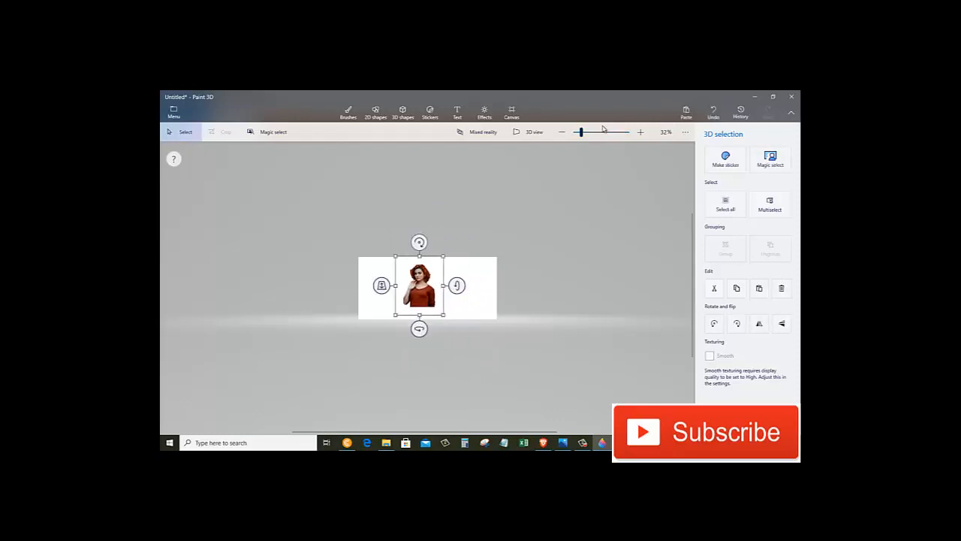
drag(580, 132, 597, 132)
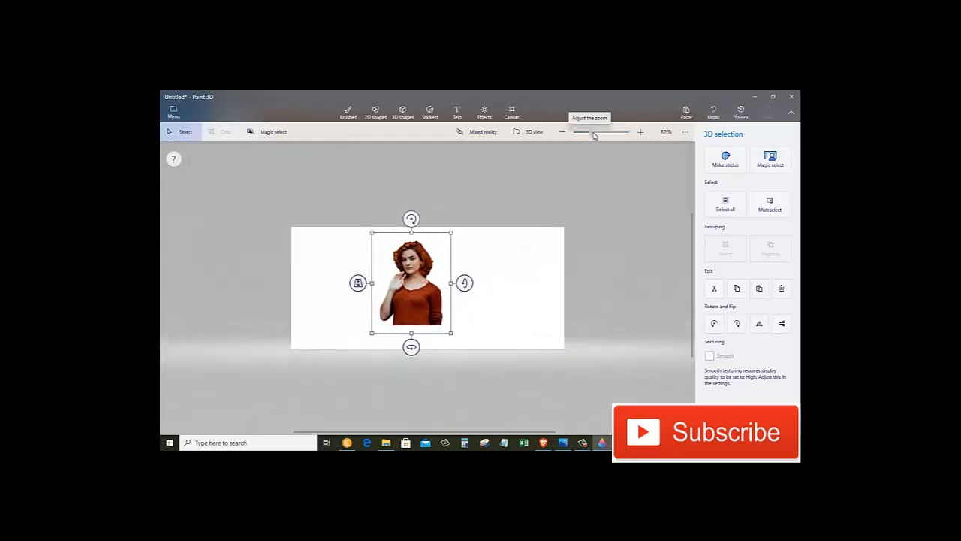
drag(593, 132, 627, 132)
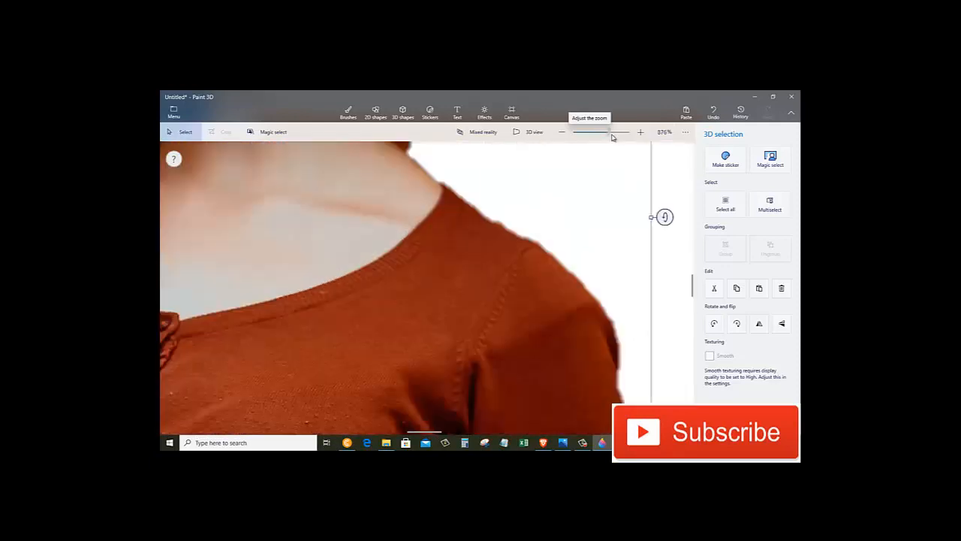
drag(622, 133, 599, 133)
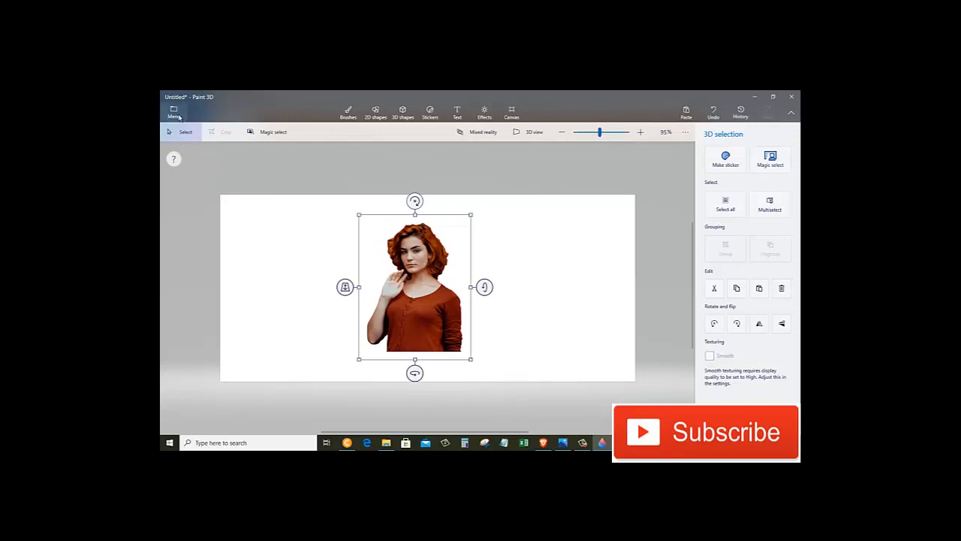
Choose Save as > Image to bring up the image export preview
click(174, 111)
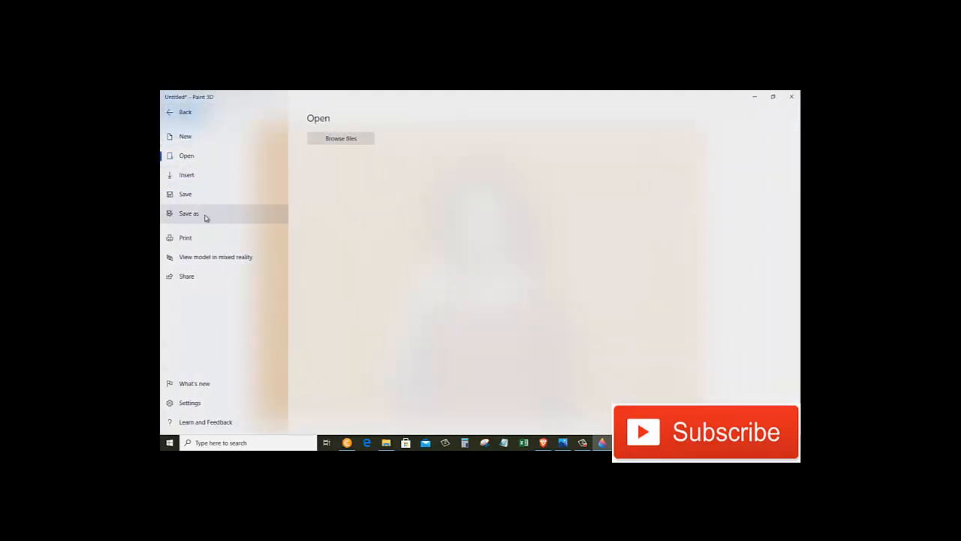
click(188, 214)
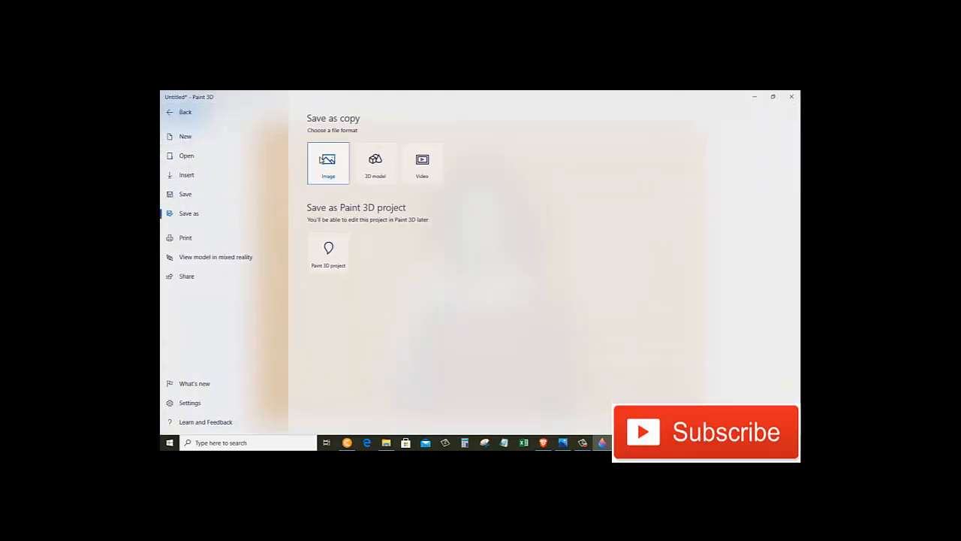
click(328, 163)
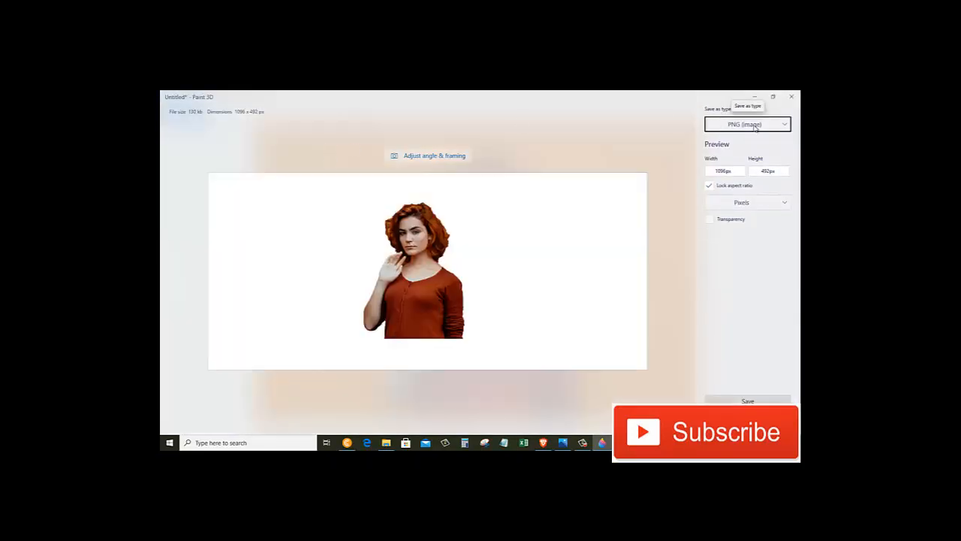
mouse_move(754, 129)
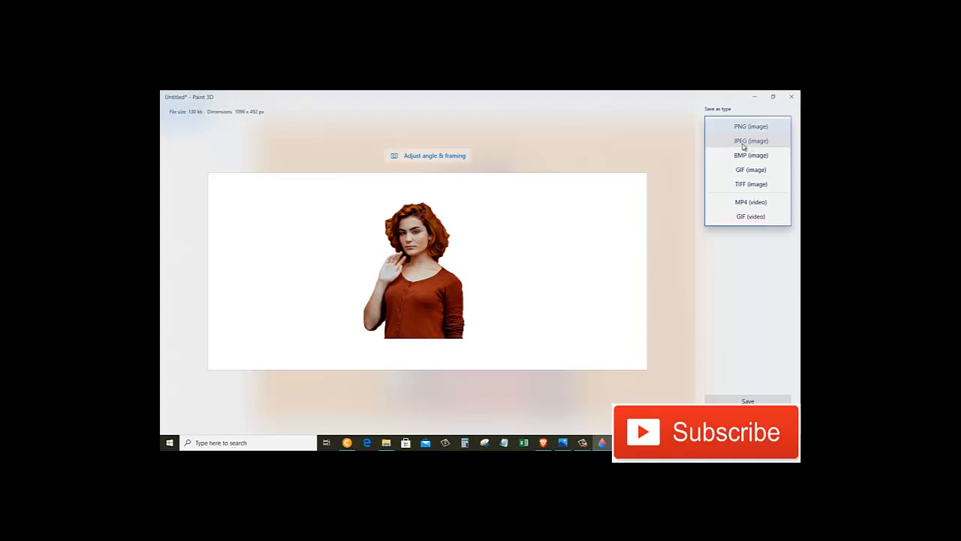
mouse_move(750, 154)
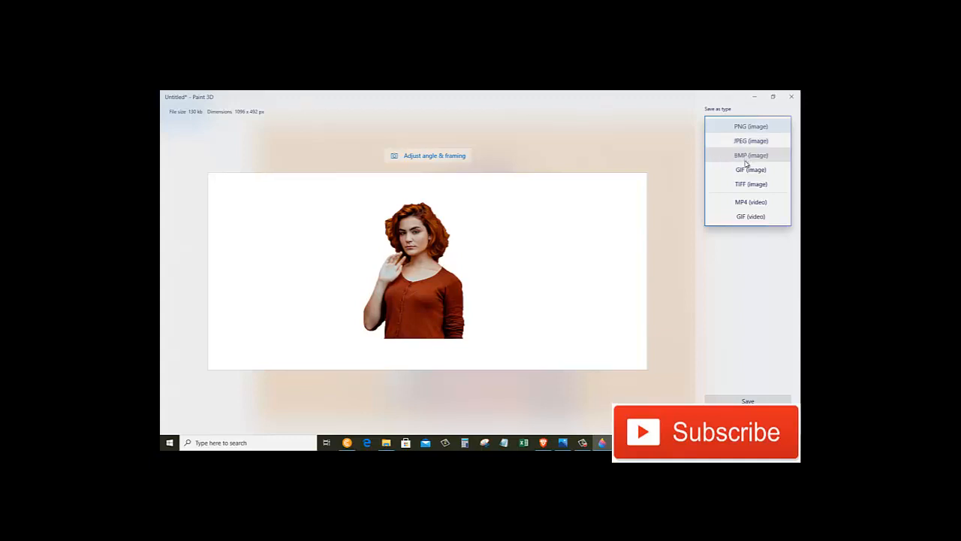
mouse_move(750, 184)
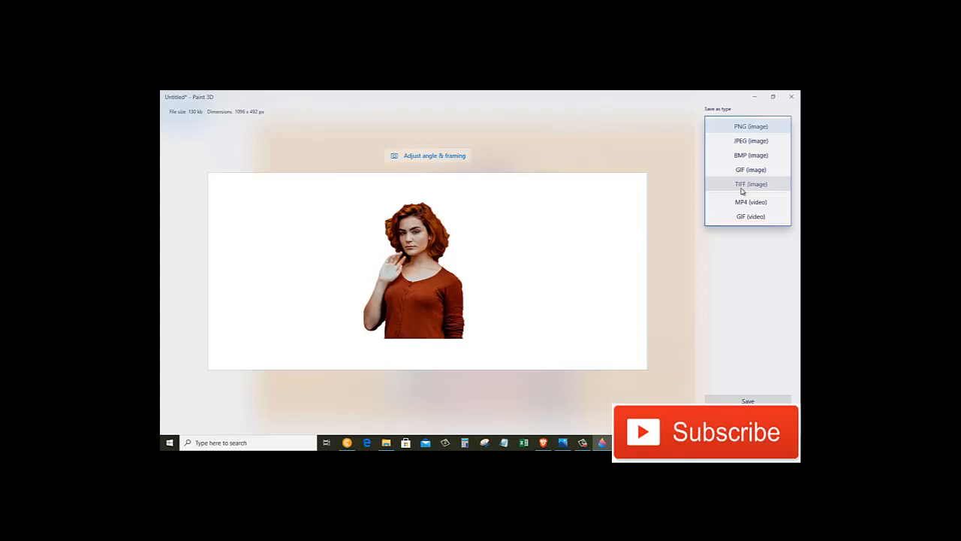
mouse_move(715, 215)
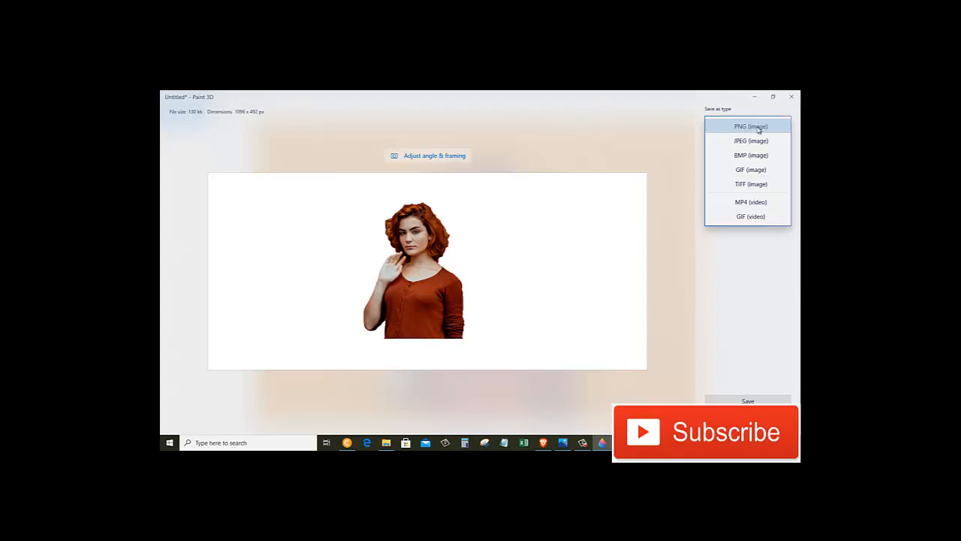
mouse_move(751, 130)
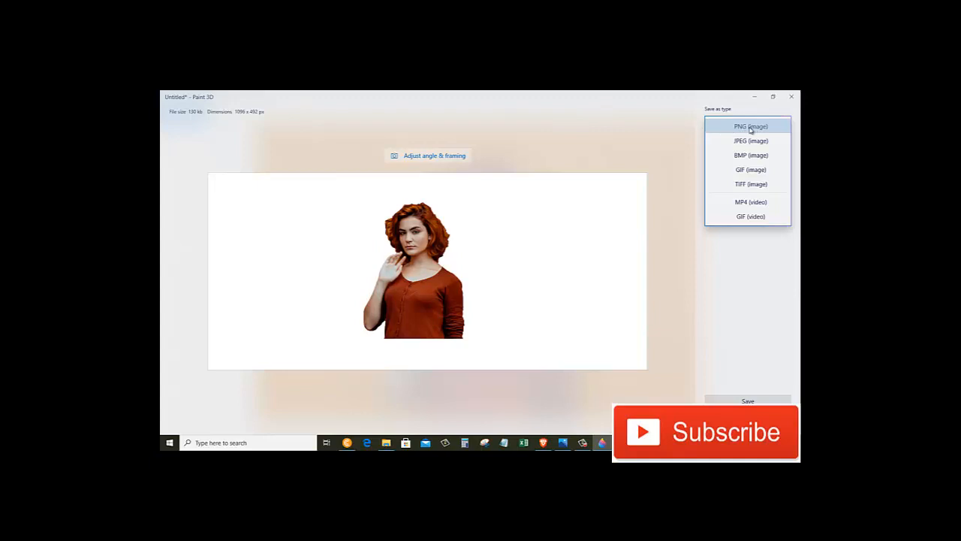
Export the cutout as a transparent PNG named 'transparent image' in Downloads
click(749, 125)
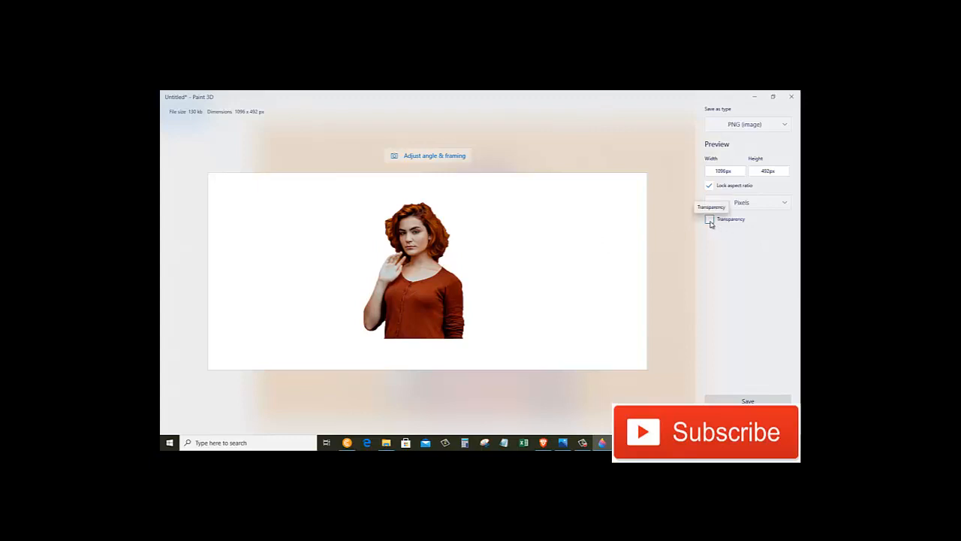
click(709, 219)
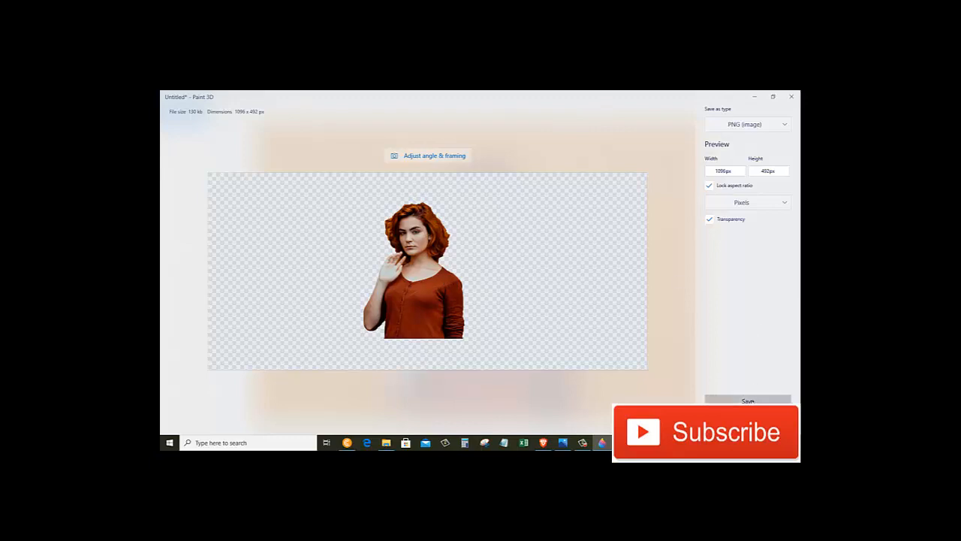
click(747, 401)
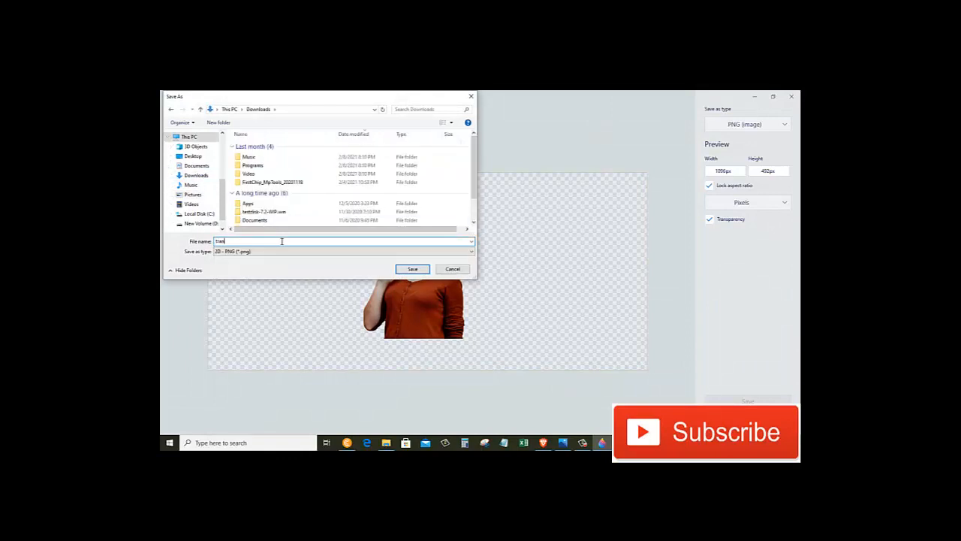
text(transparent image)
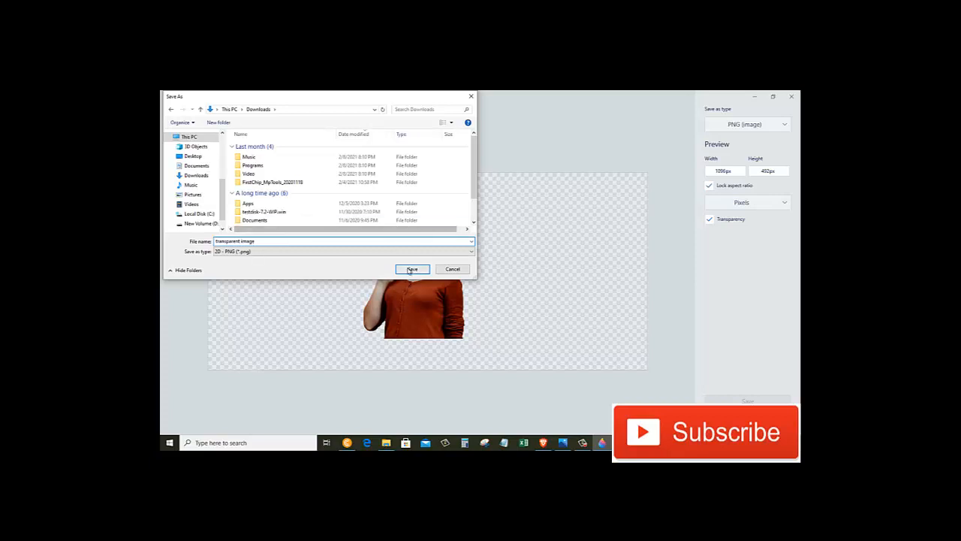
click(412, 269)
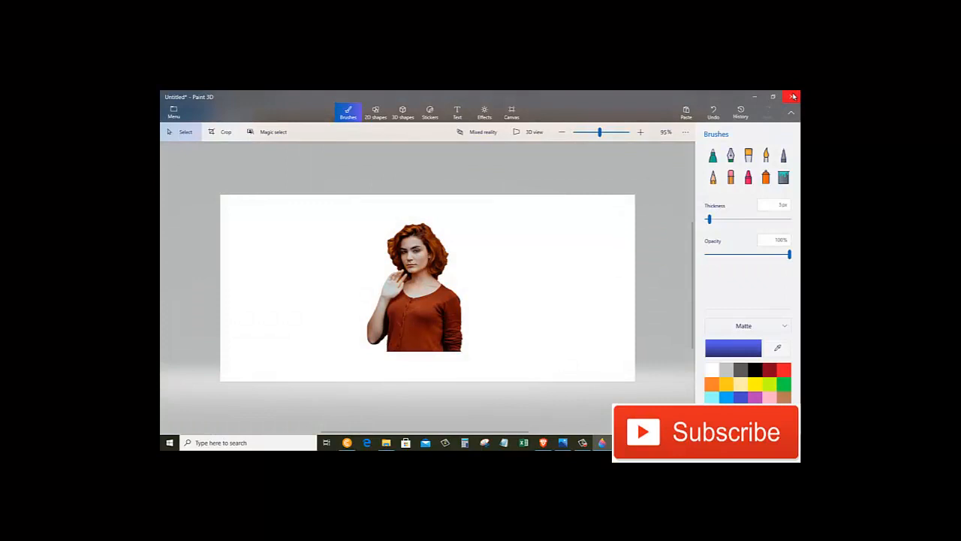
Close Paint 3D without saving the project, then close the Photos window
click(793, 97)
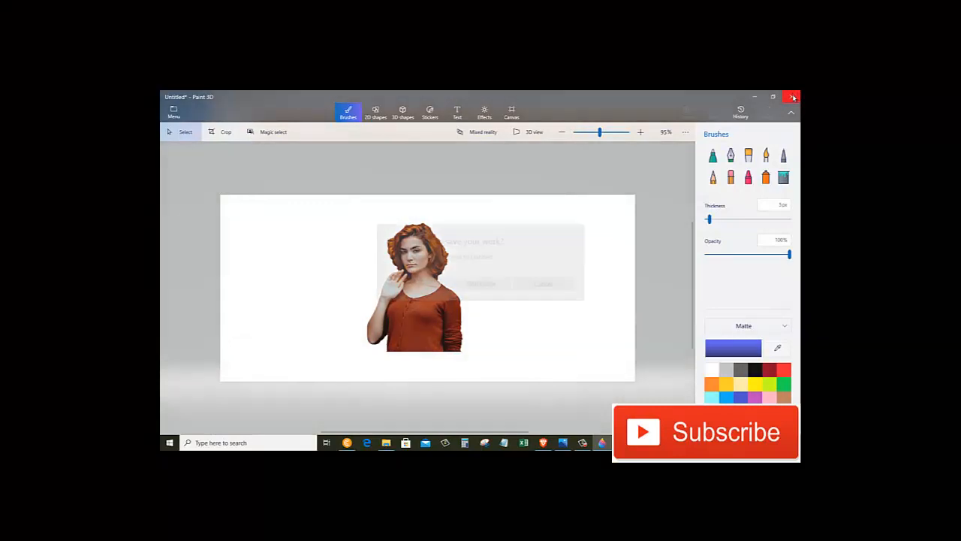
click(793, 96)
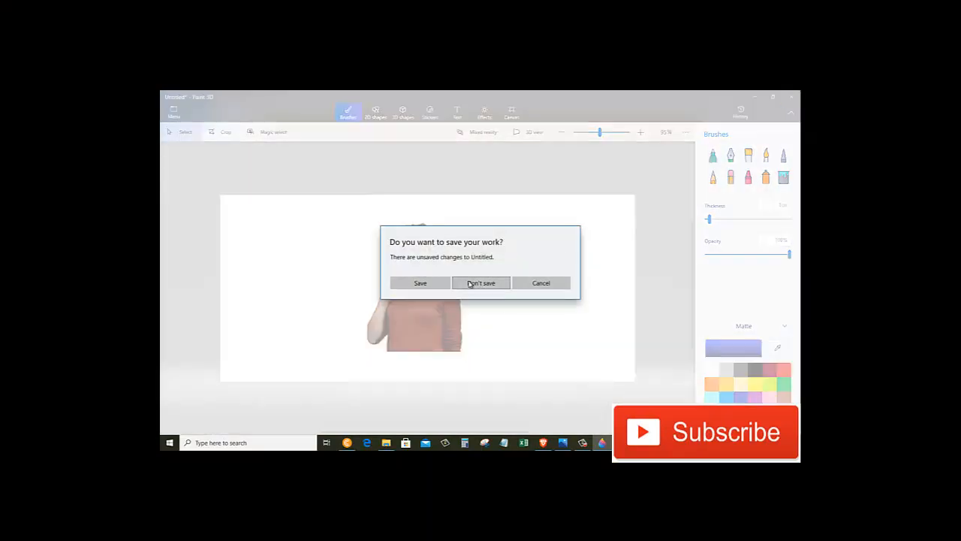
click(480, 283)
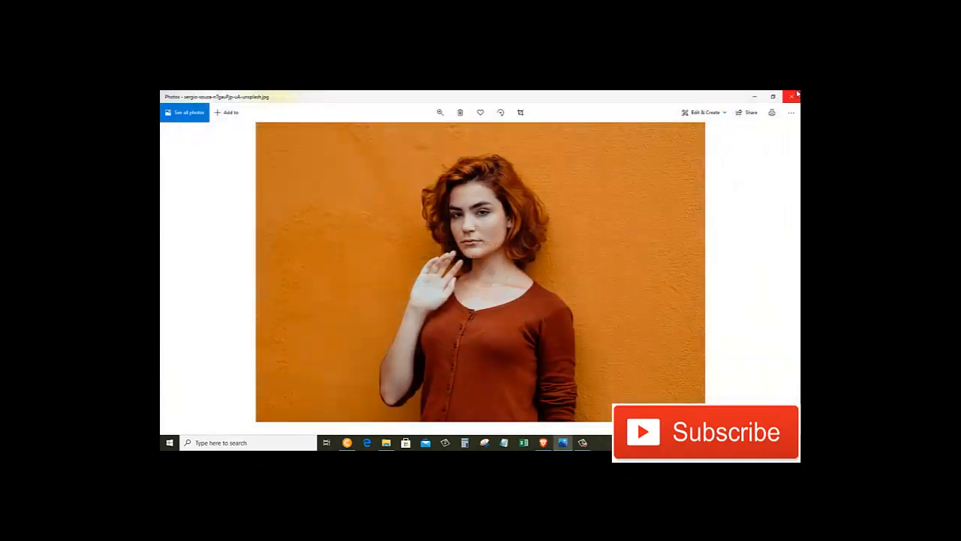
click(792, 96)
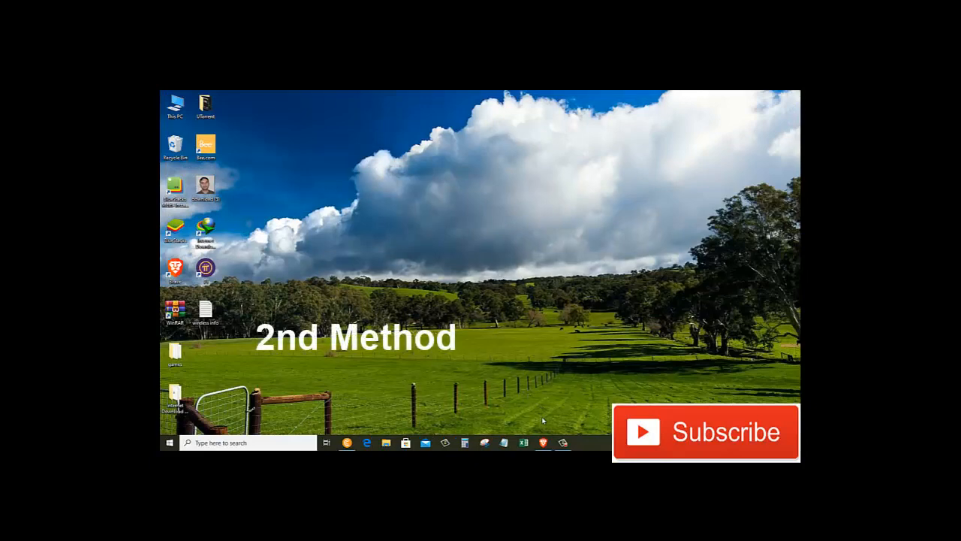
In a new tab, search Google for 'remove background' and open remove.bg
click(543, 442)
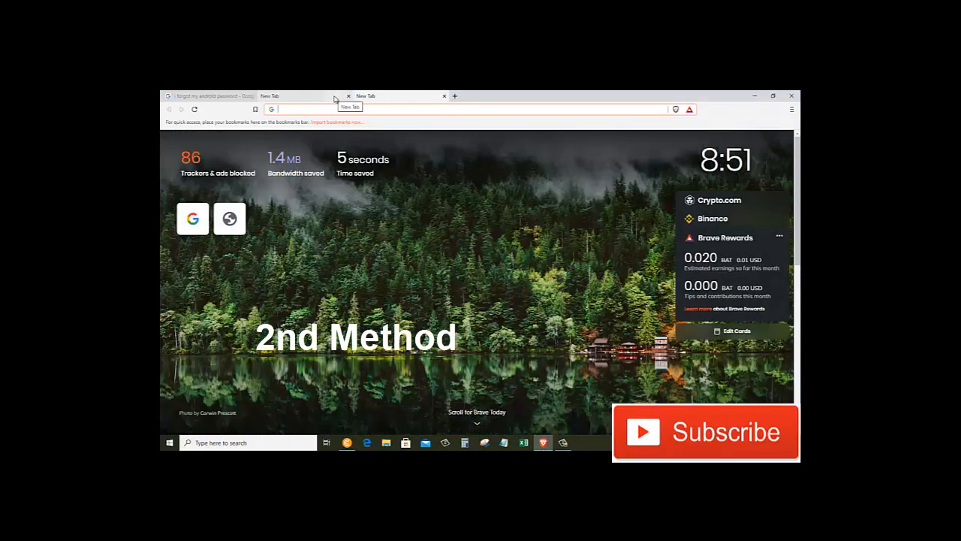
text(remove background)
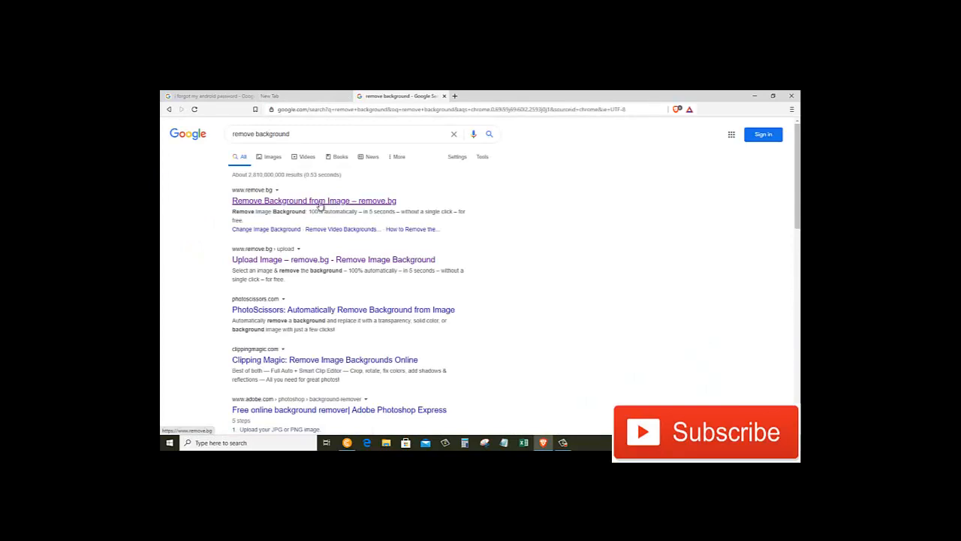
click(314, 200)
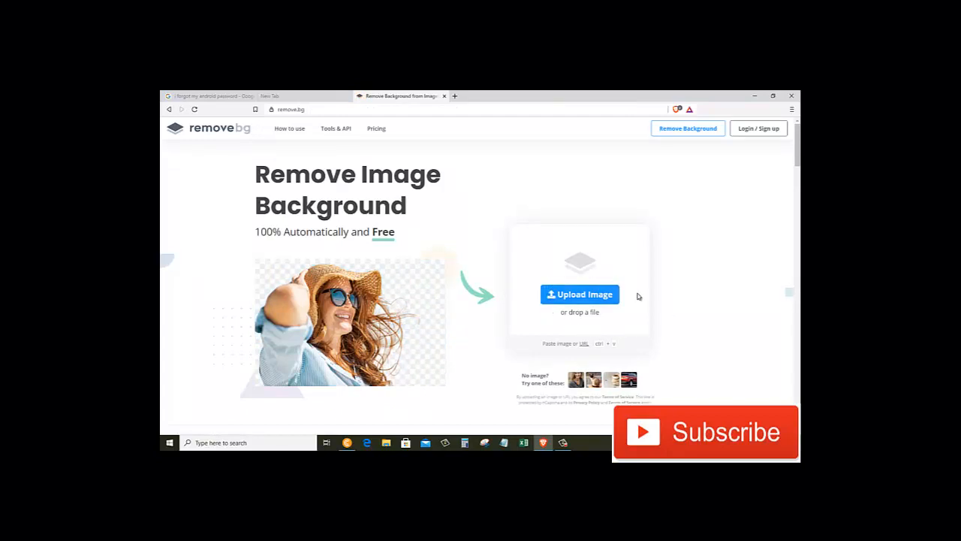
mouse_move(580, 293)
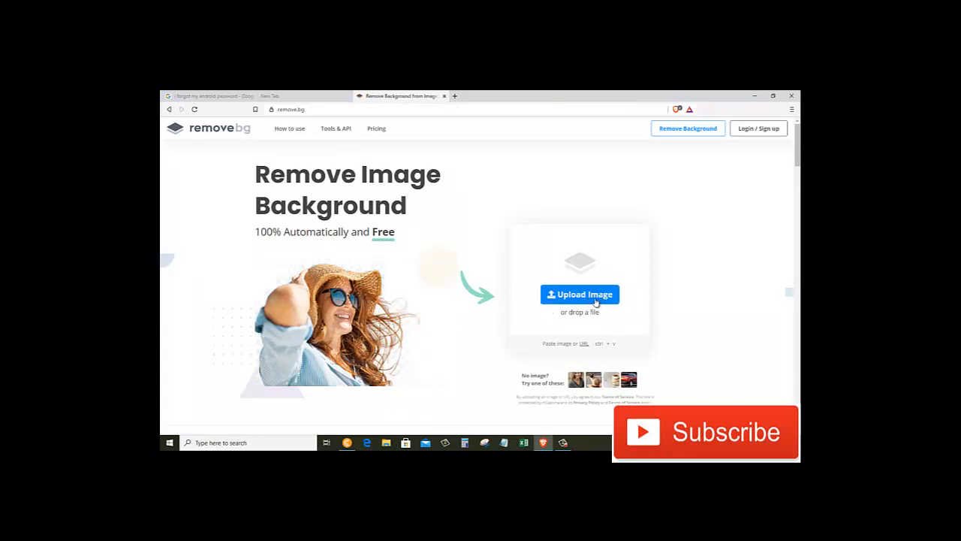
Upload the original woman JPG from Downloads to remove.bg
click(580, 293)
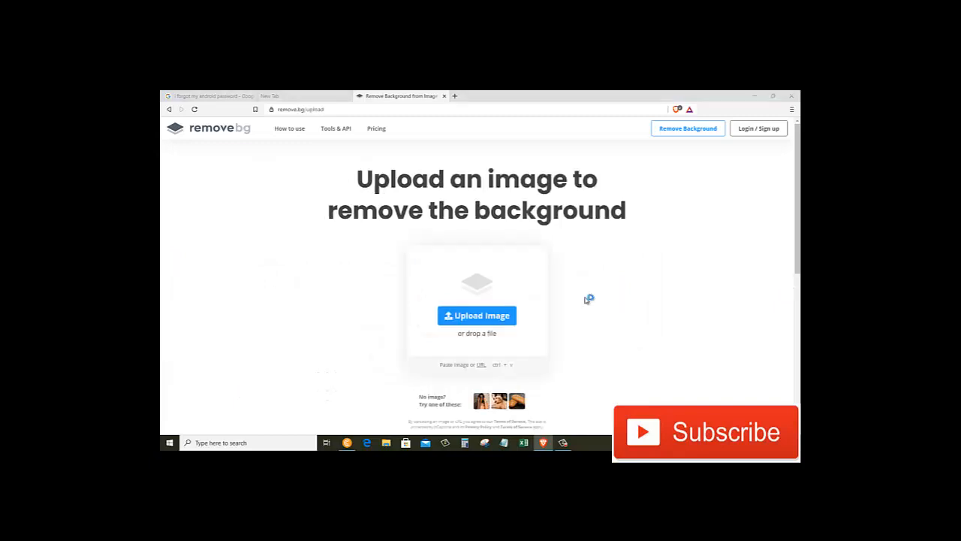
click(477, 315)
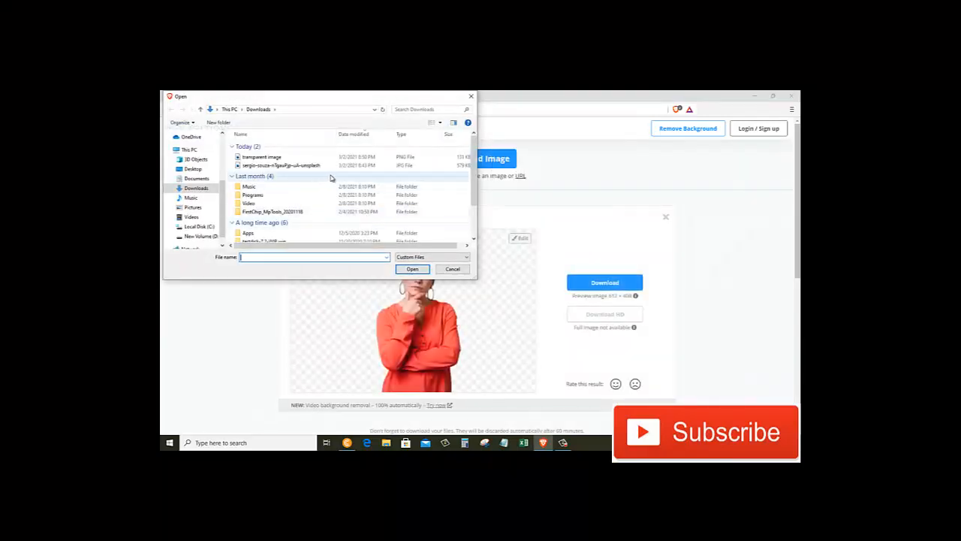
click(284, 165)
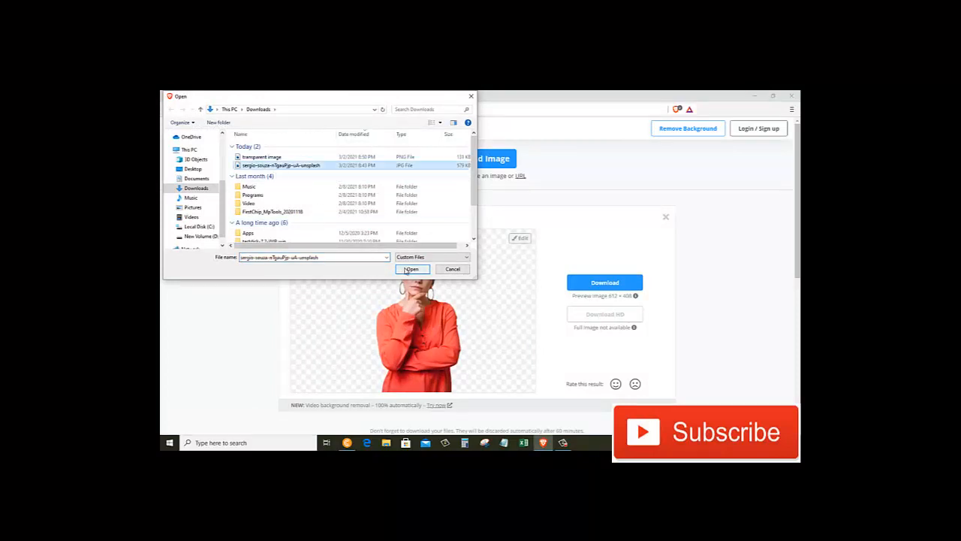
click(412, 269)
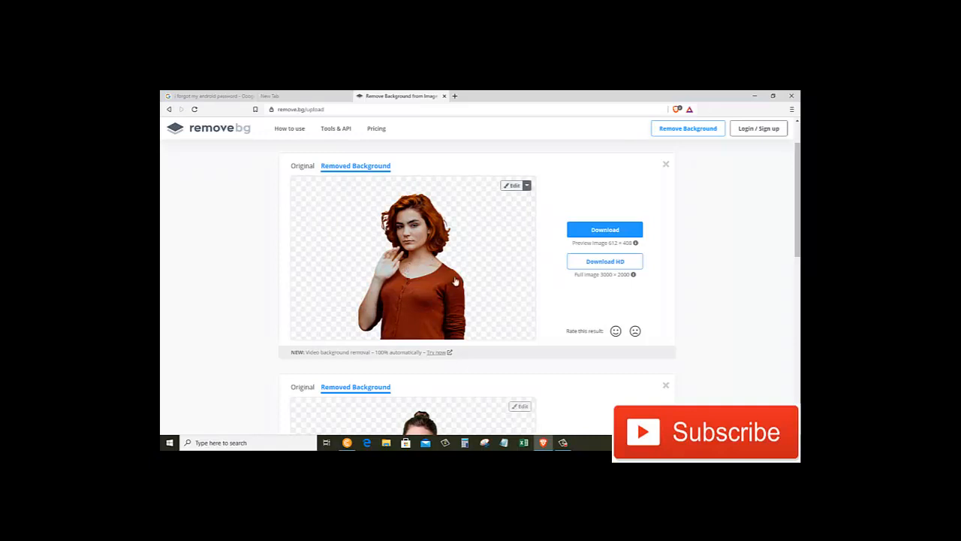
Download the remove.bg preview cutout and save it as 'transparent image - through website' PNG
click(604, 230)
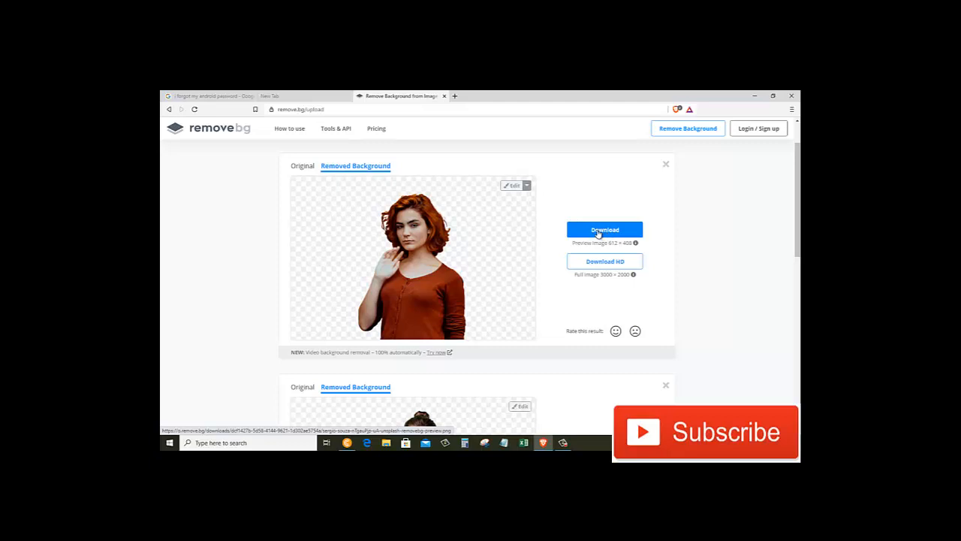
click(605, 230)
text(transparent image - through)
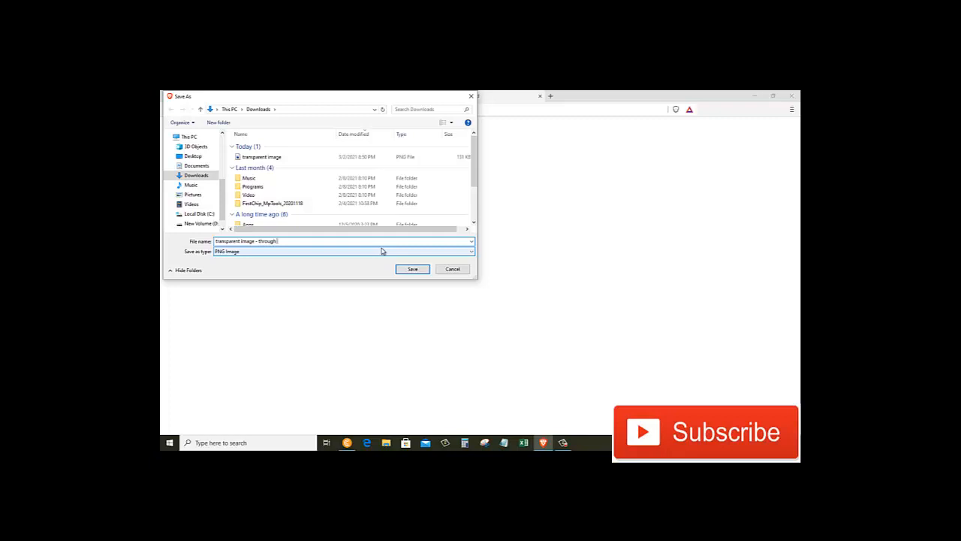
text(website)
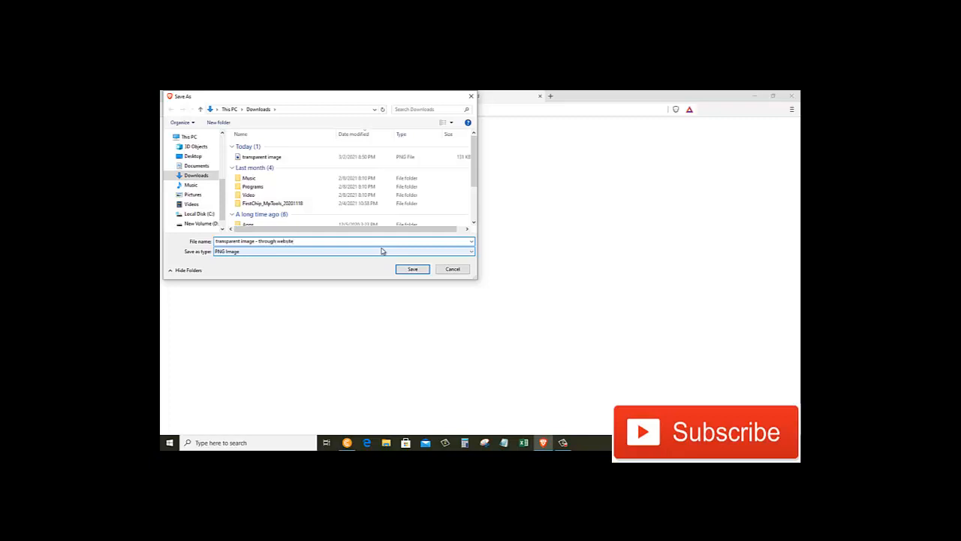
click(411, 269)
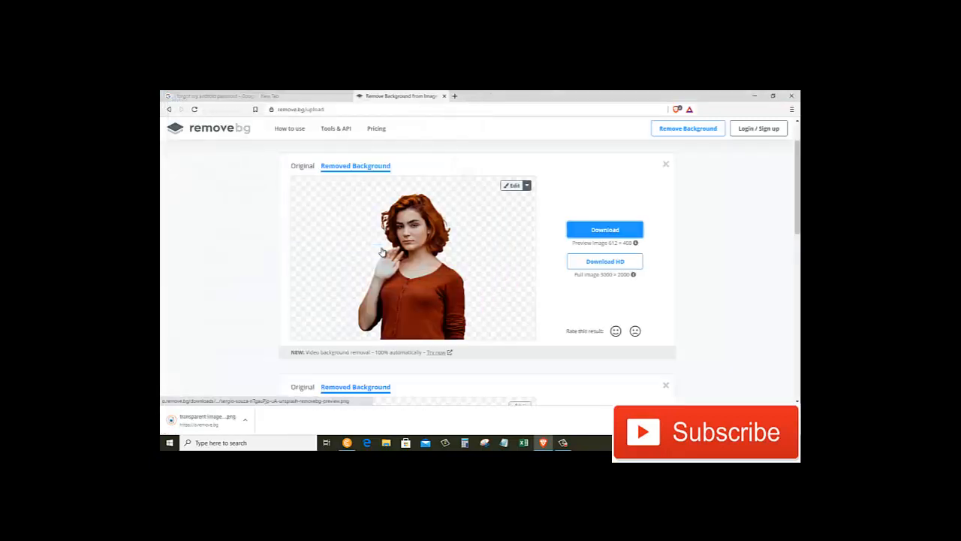
mouse_move(305, 283)
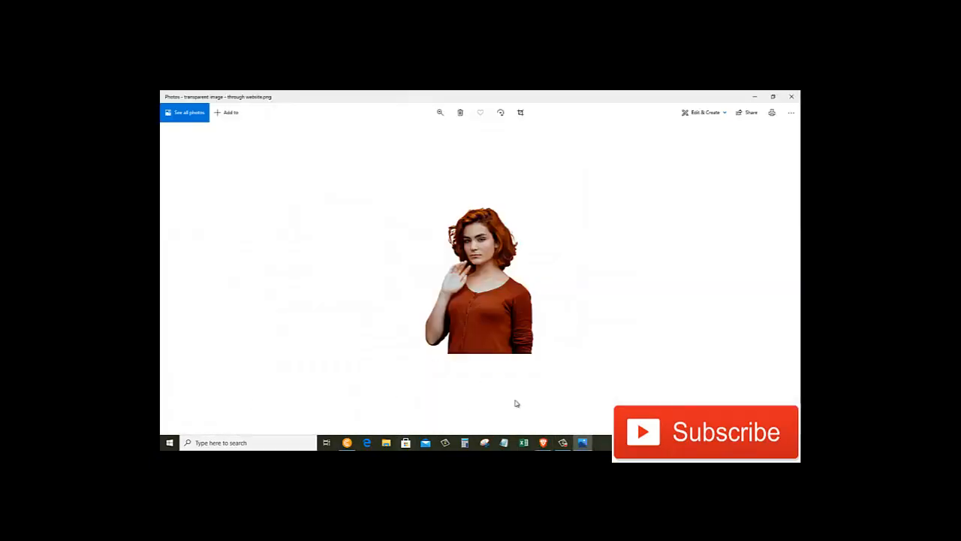
mouse_move(560, 371)
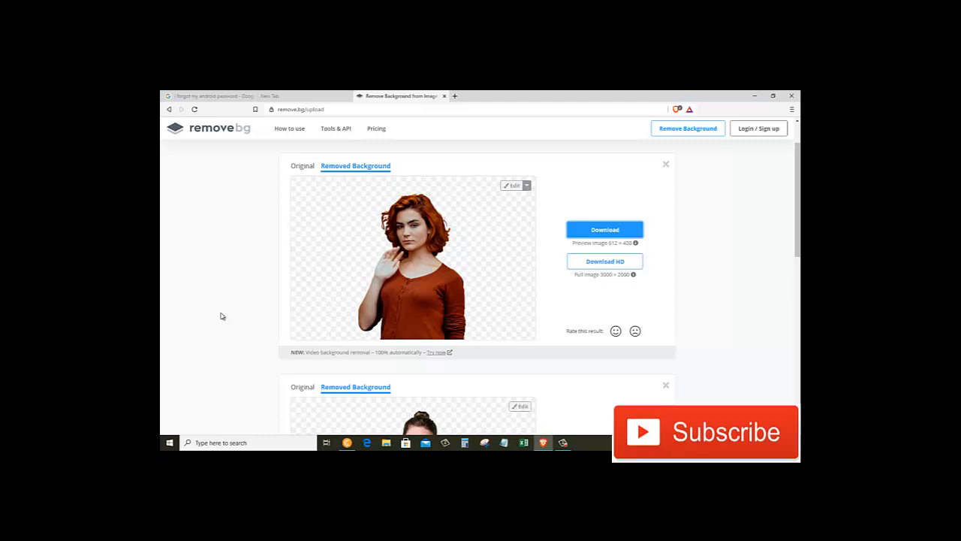
mouse_move(276, 414)
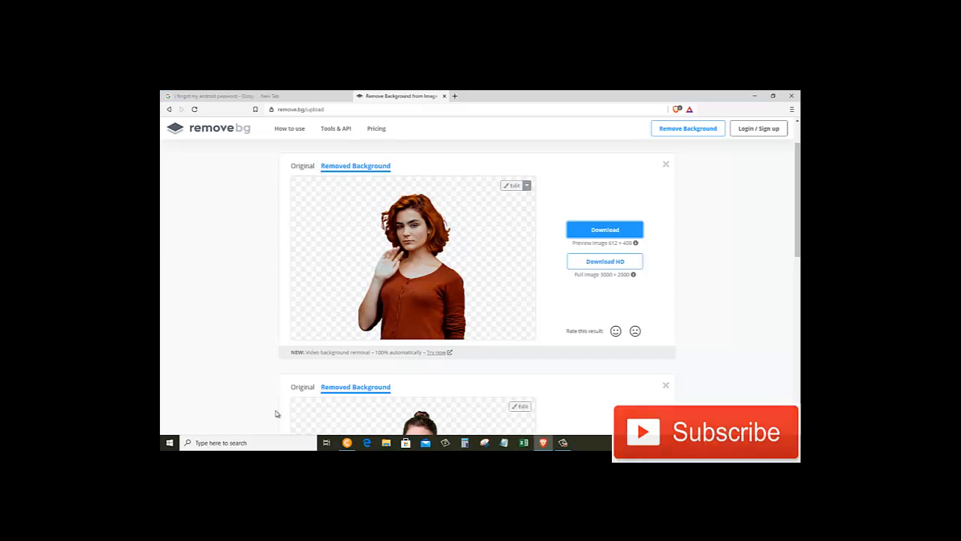